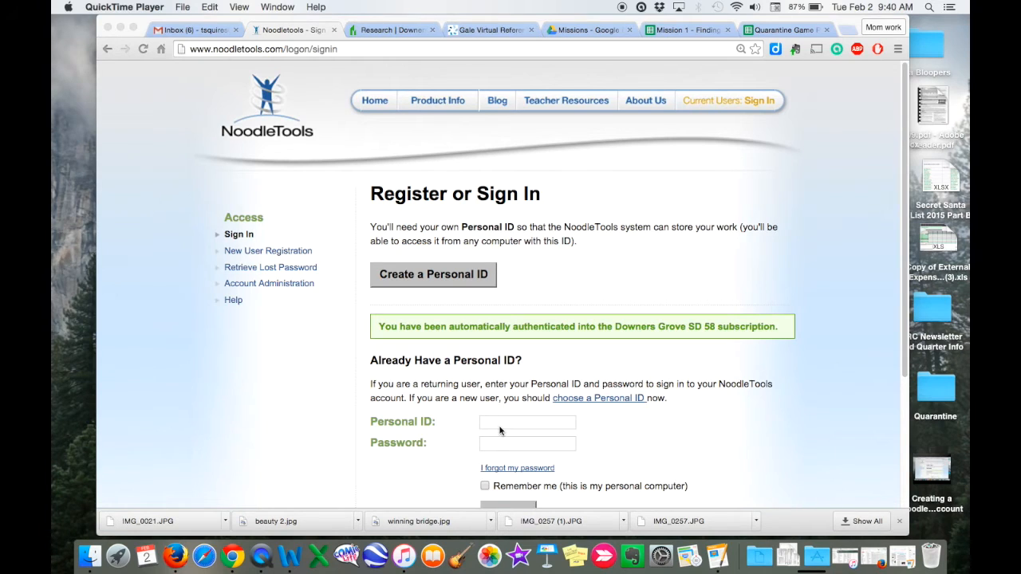
- Sign in with personal ID dg000123 and its password
{"action": "left_click", "coordinate": [527, 422]}
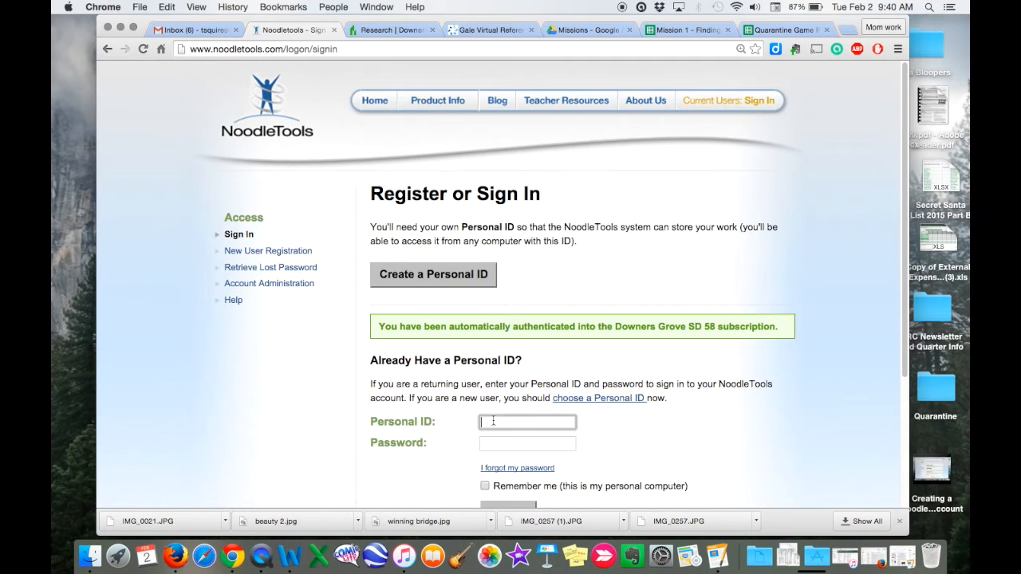
{"action": "type", "text": "dg000123"}
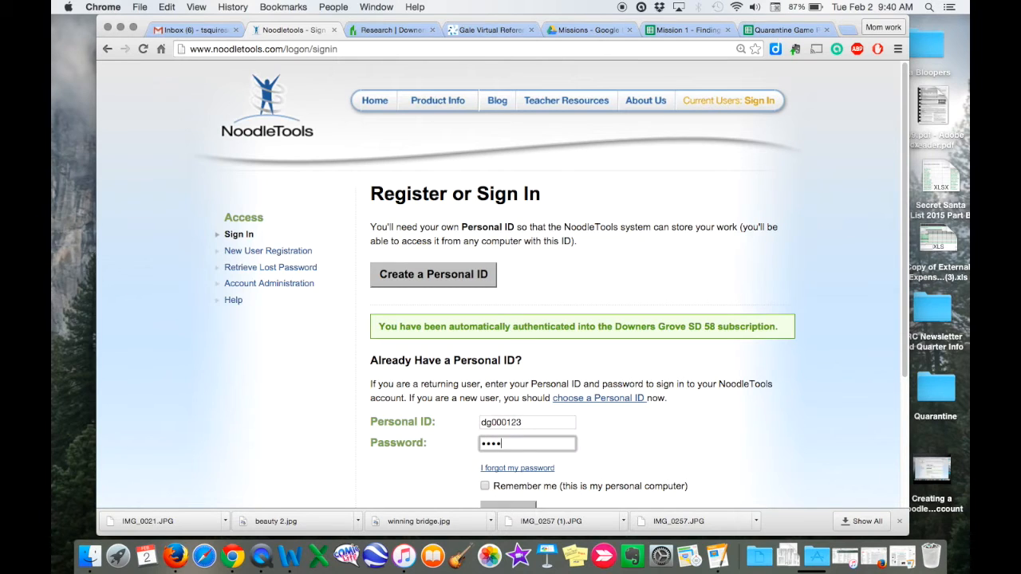
{"action": "type", "text": "••••"}
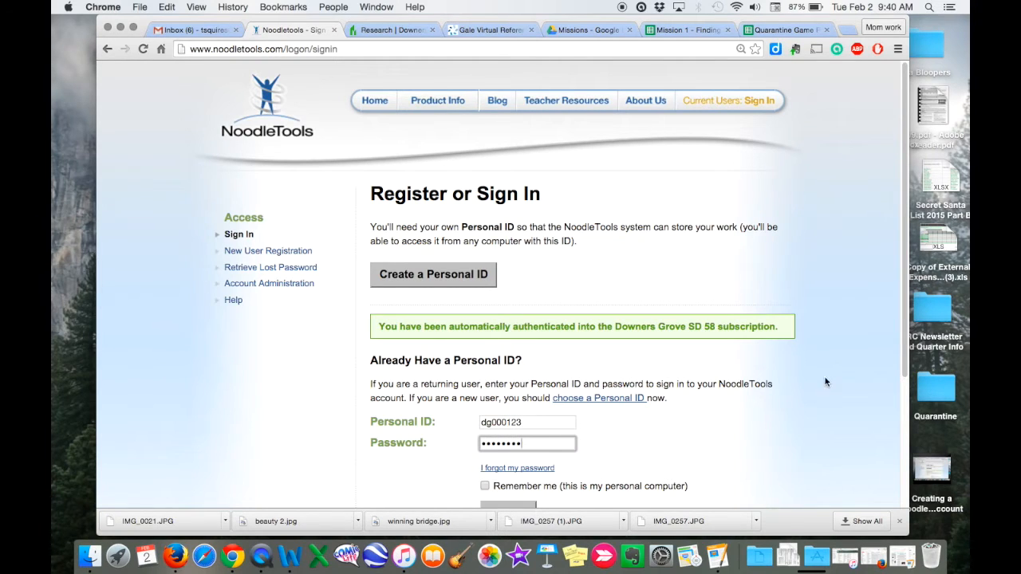
{"action": "scroll", "scroll_direction": "down", "scroll_amount": 3}
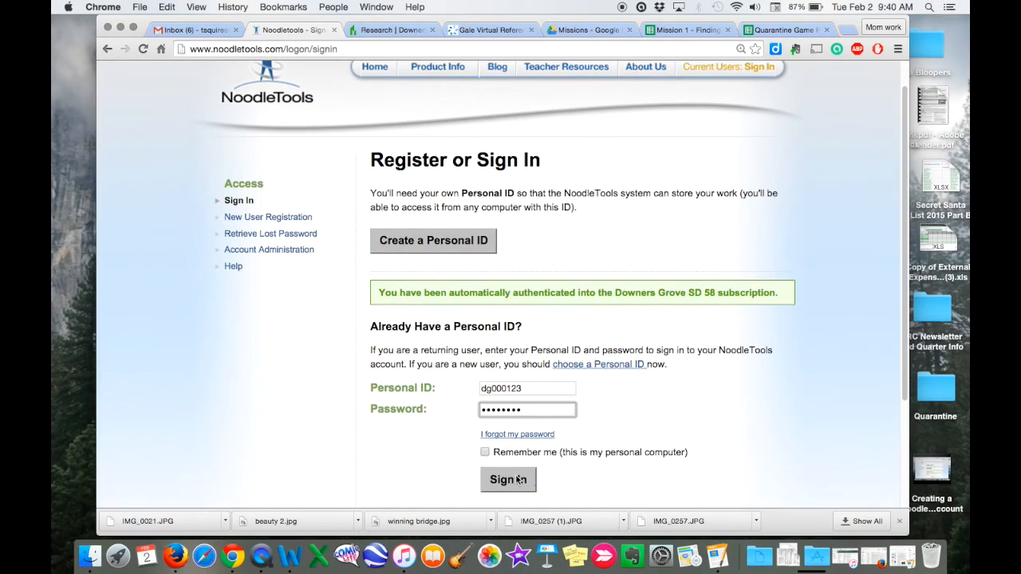
{"action": "left_click", "coordinate": [508, 480]}
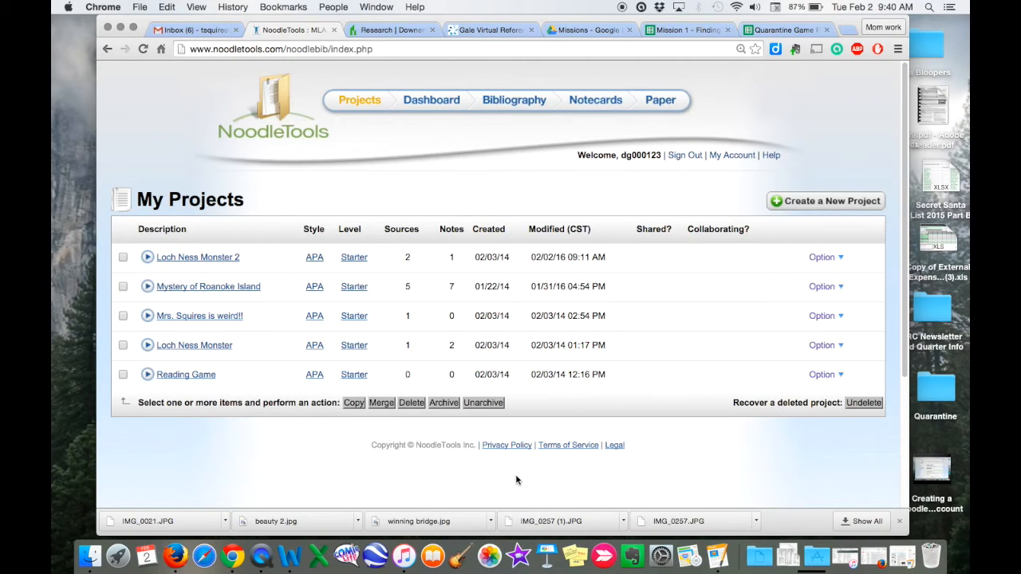
{"action": "mouse_move", "coordinate": [198, 345]}
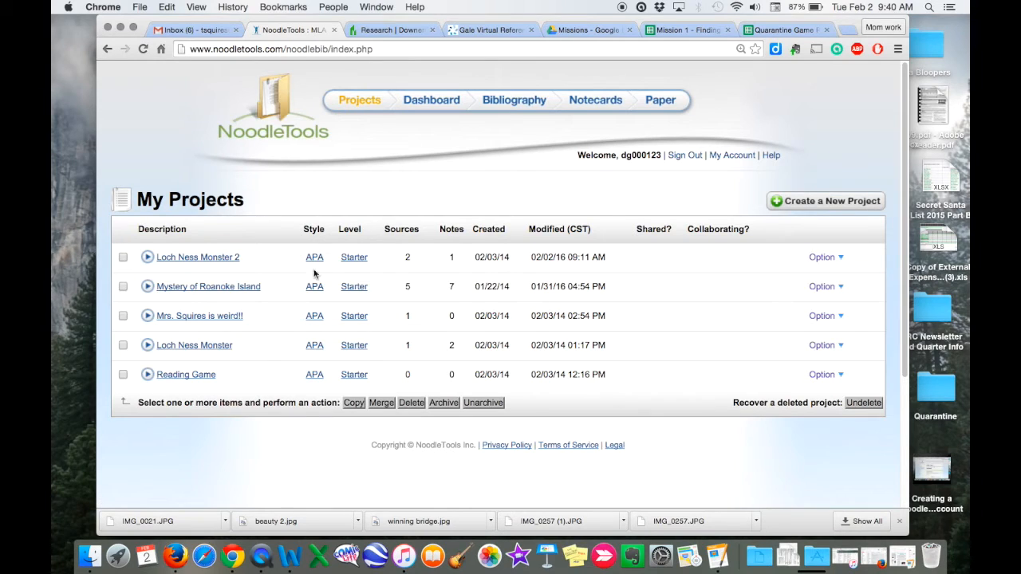
{"action": "mouse_move", "coordinate": [596, 198]}
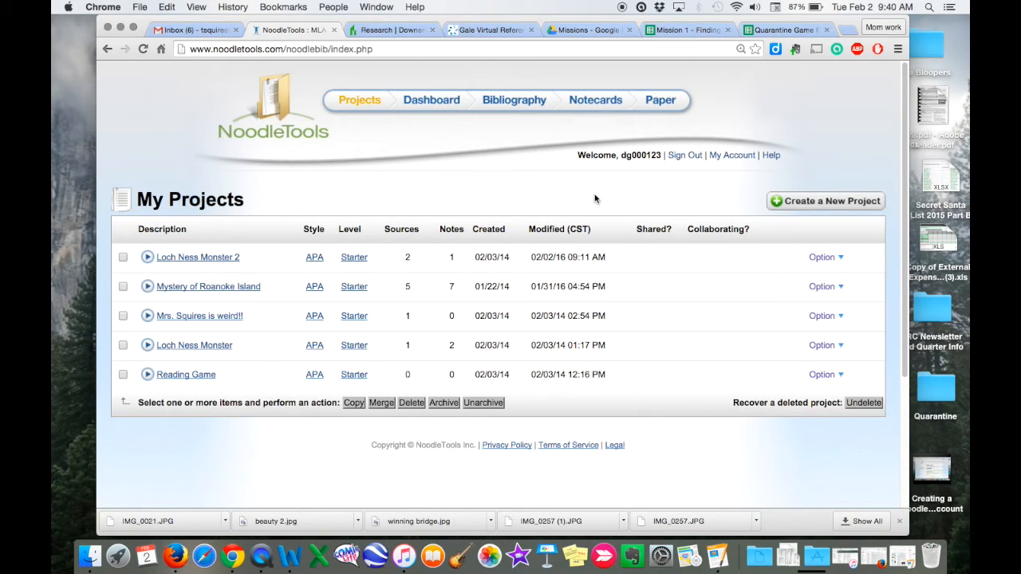
{"action": "mouse_move", "coordinate": [826, 208]}
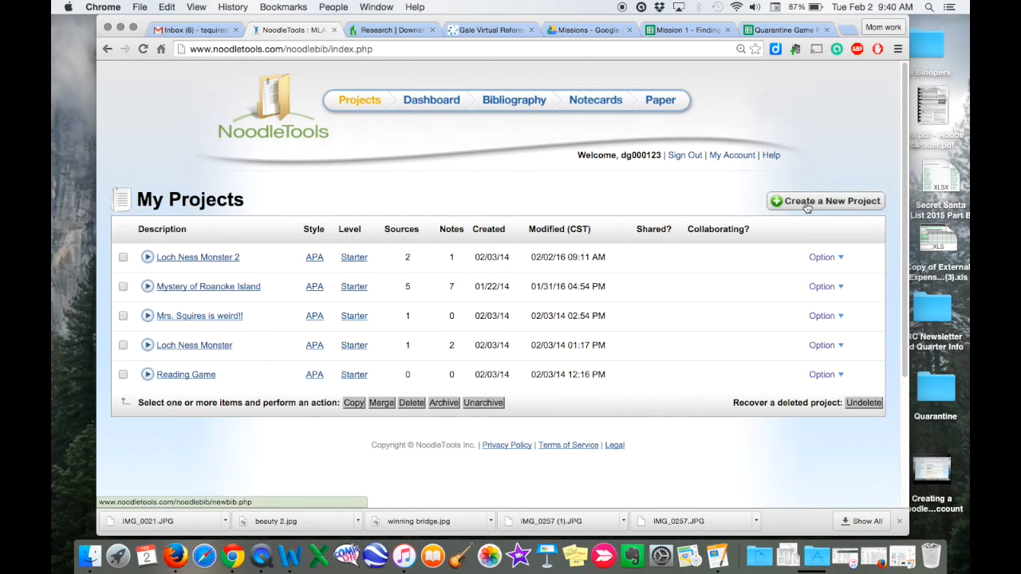
{"action": "mouse_move", "coordinate": [513, 152]}
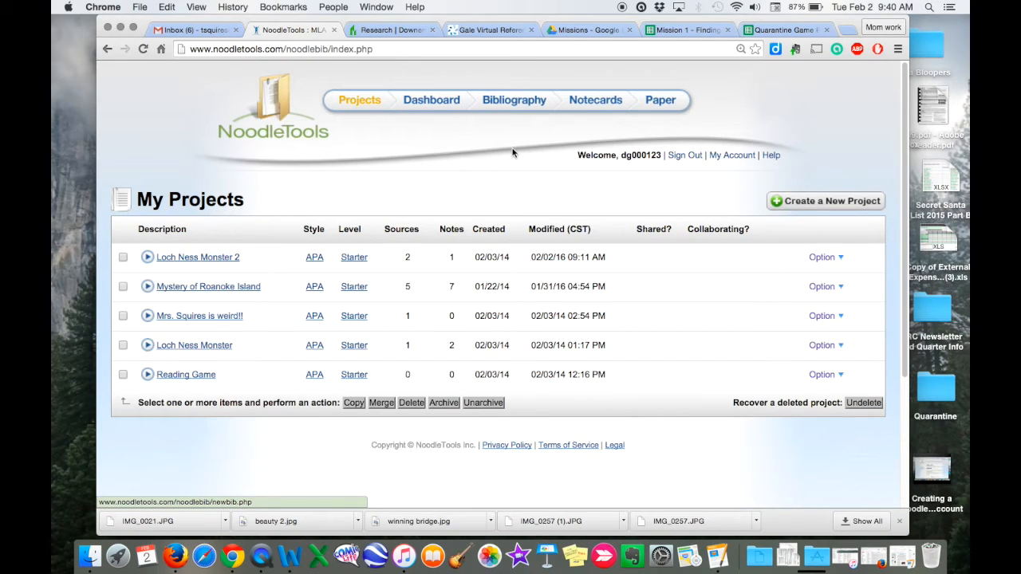
{"action": "mouse_move", "coordinate": [428, 116]}
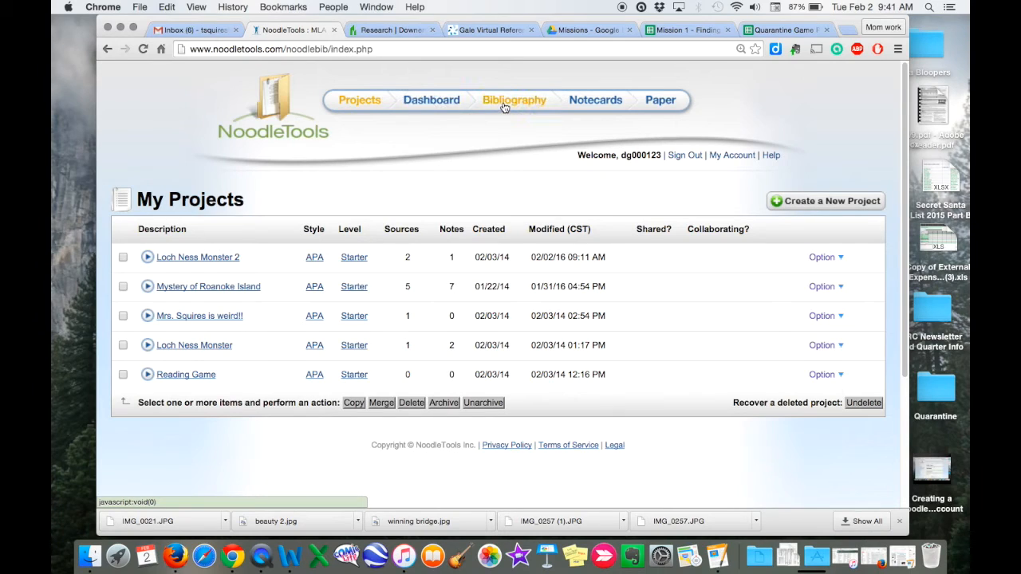
{"action": "mouse_move", "coordinate": [589, 106]}
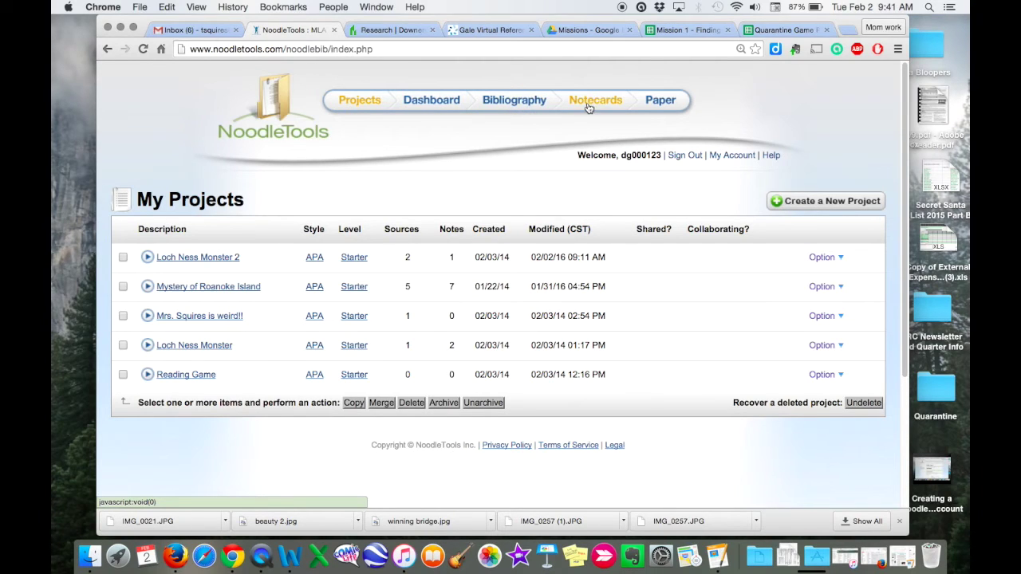
{"action": "mouse_move", "coordinate": [564, 127]}
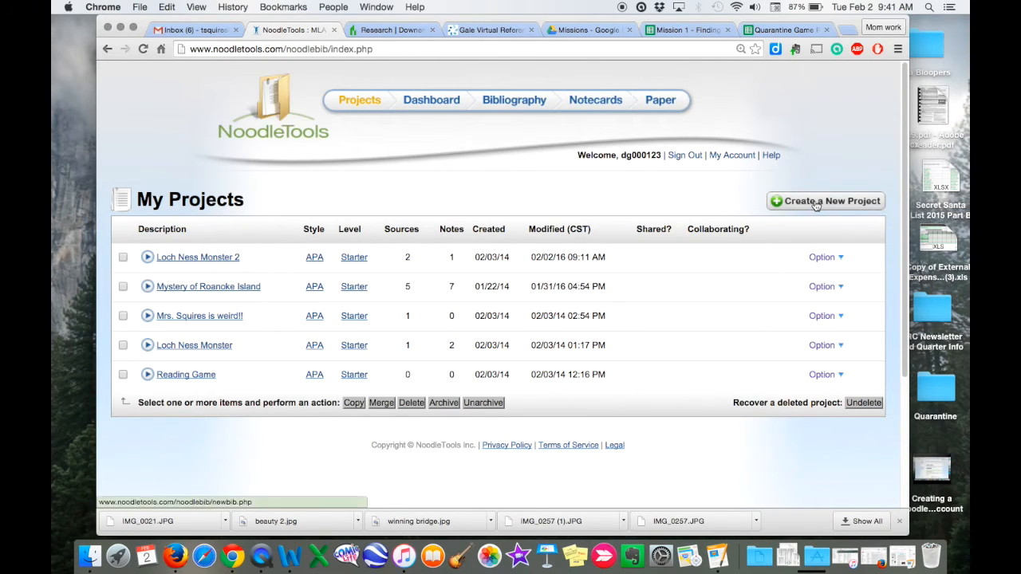
- Choose Create a New Project from the My Projects list
{"action": "left_click", "coordinate": [825, 201]}
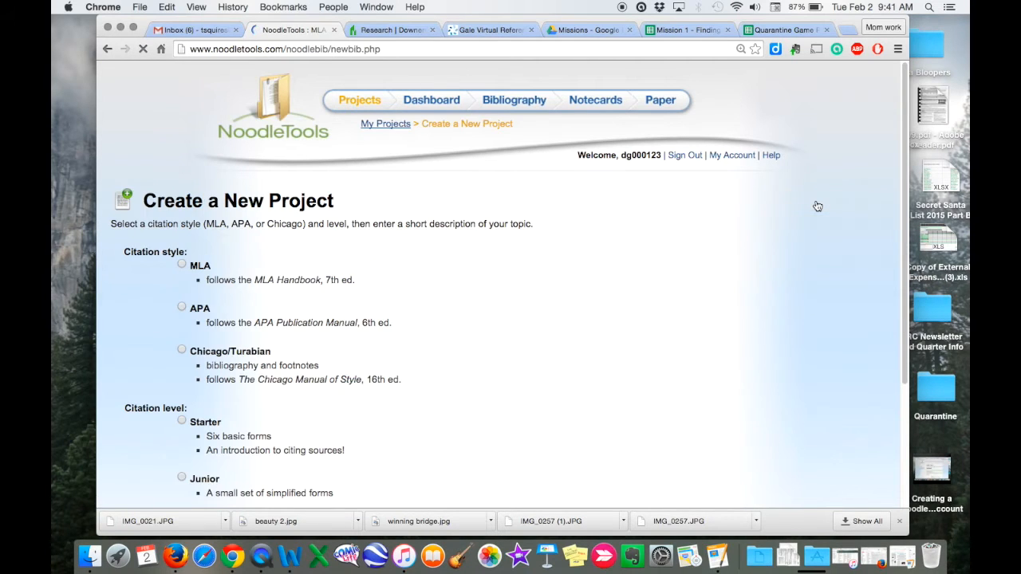
- Select MLA as the new project's citation style
{"action": "scroll", "scroll_direction": "down", "scroll_amount": 3}
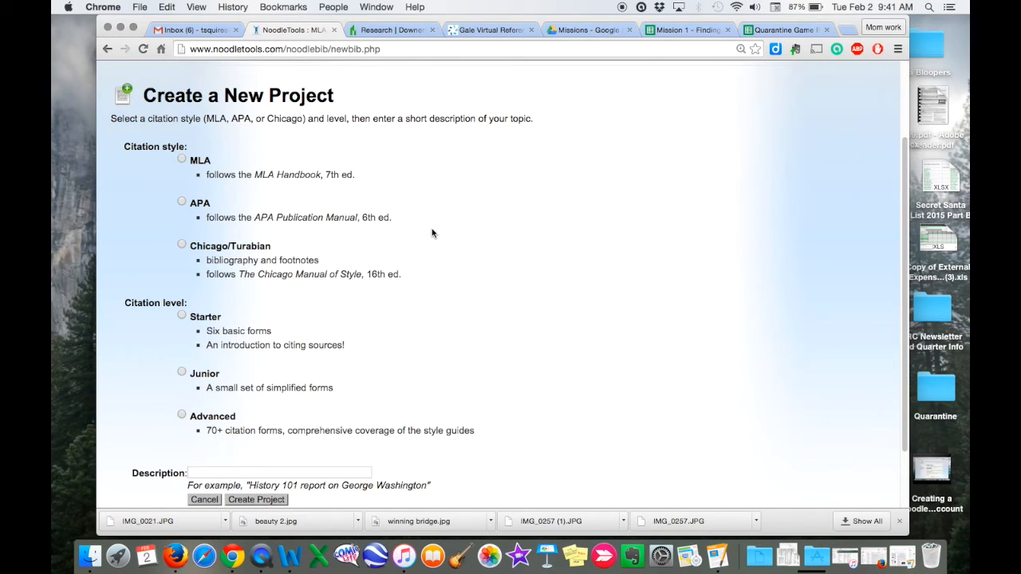
{"action": "mouse_move", "coordinate": [182, 164]}
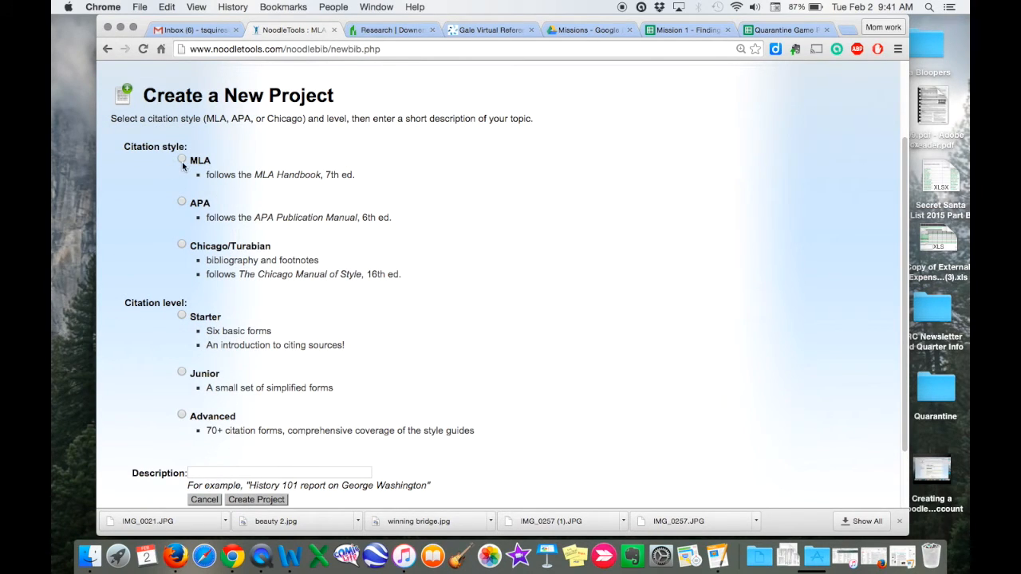
{"action": "left_click", "coordinate": [180, 161]}
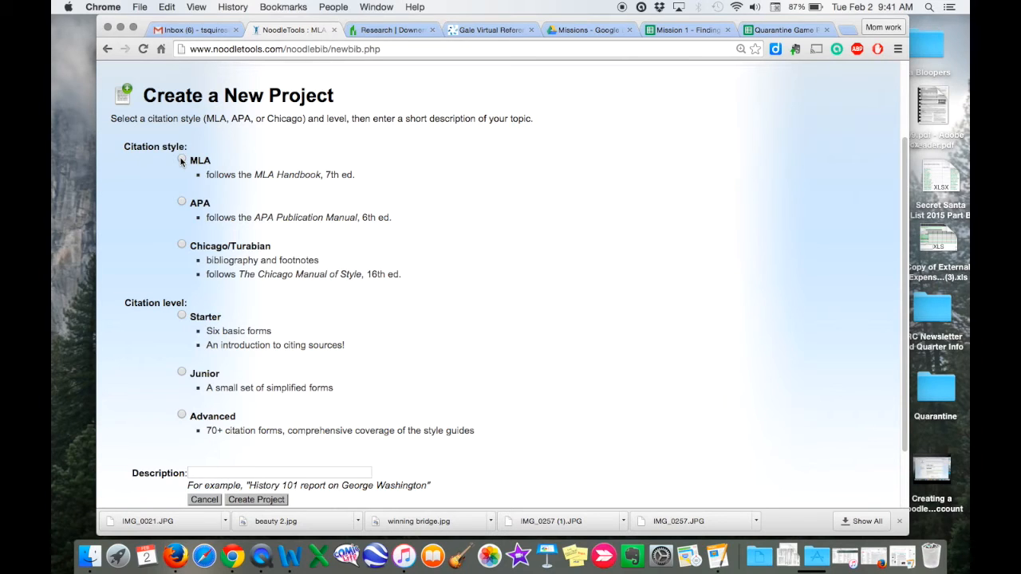
{"action": "left_click", "coordinate": [180, 159]}
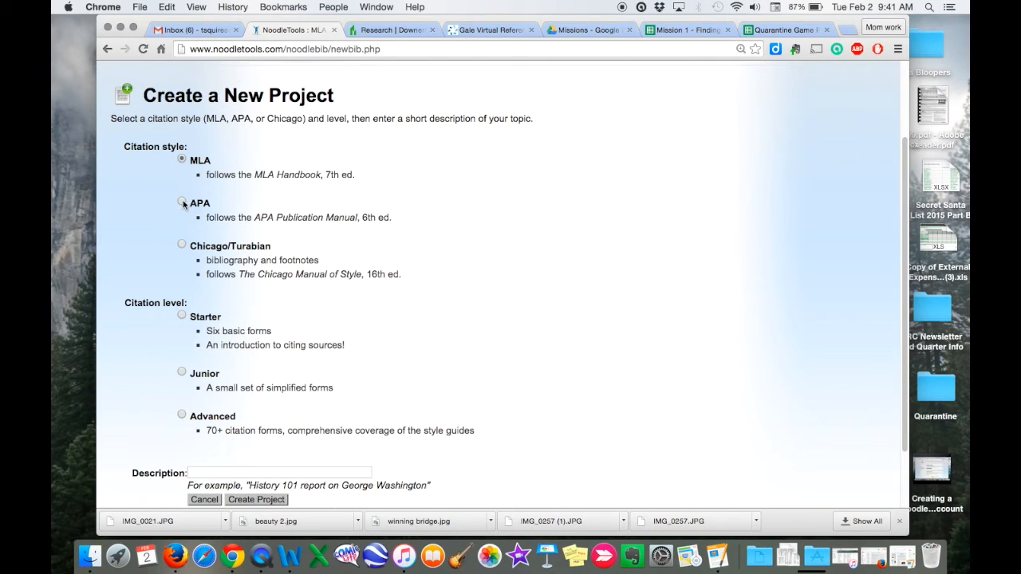
{"action": "mouse_move", "coordinate": [178, 189]}
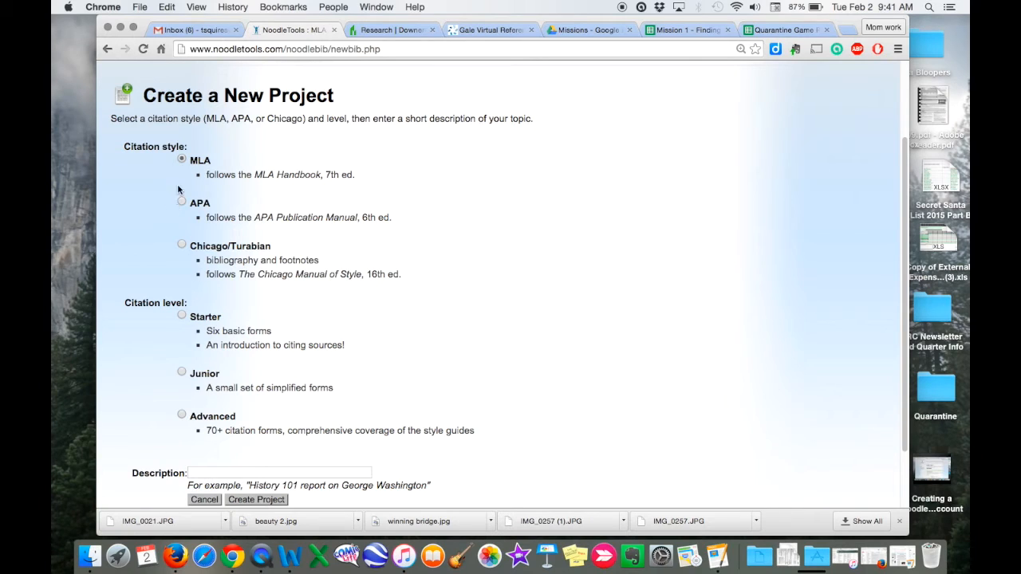
{"action": "mouse_move", "coordinate": [891, 261]}
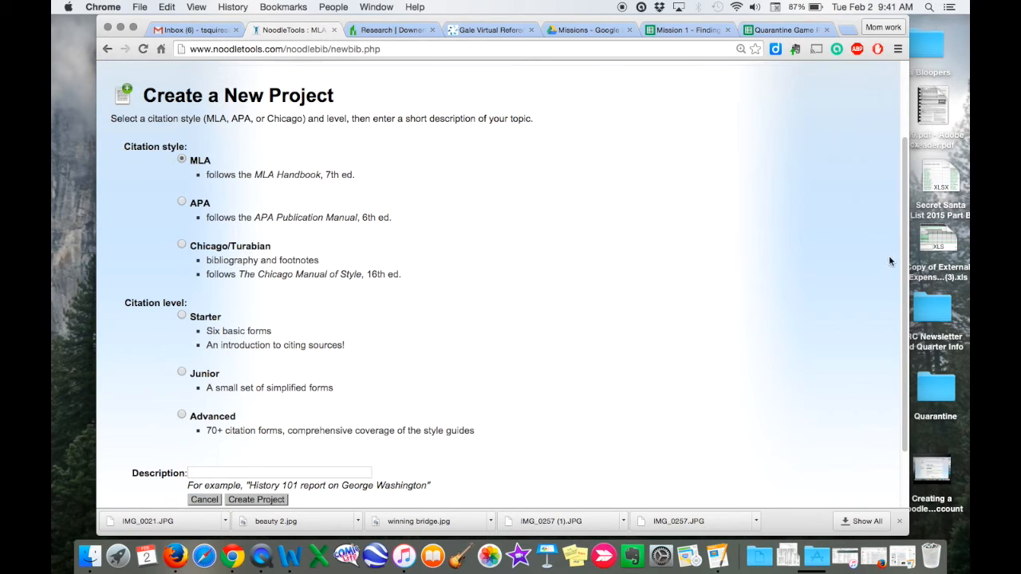
{"action": "scroll", "scroll_direction": "down", "scroll_amount": 3}
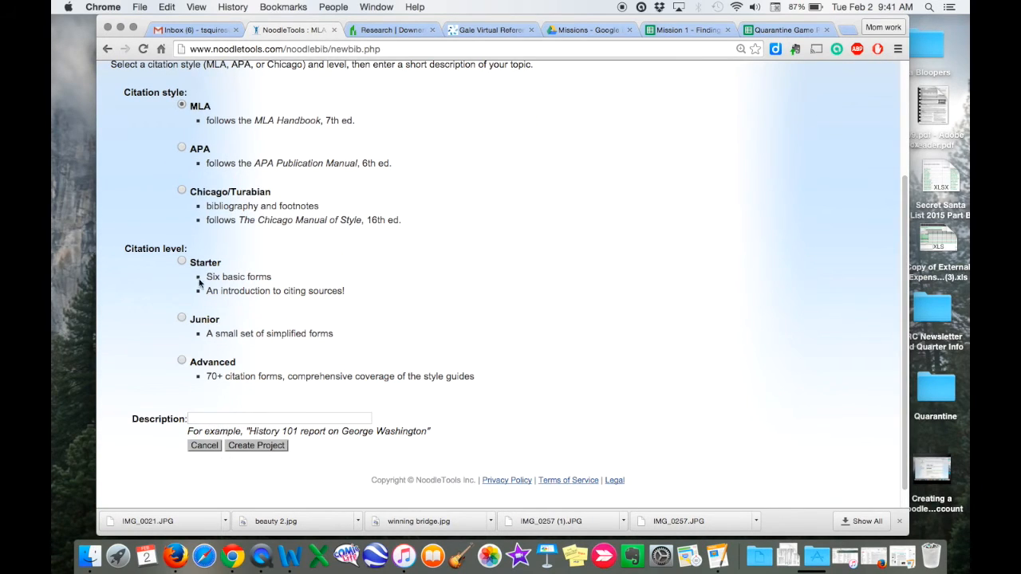
{"action": "mouse_move", "coordinate": [175, 268]}
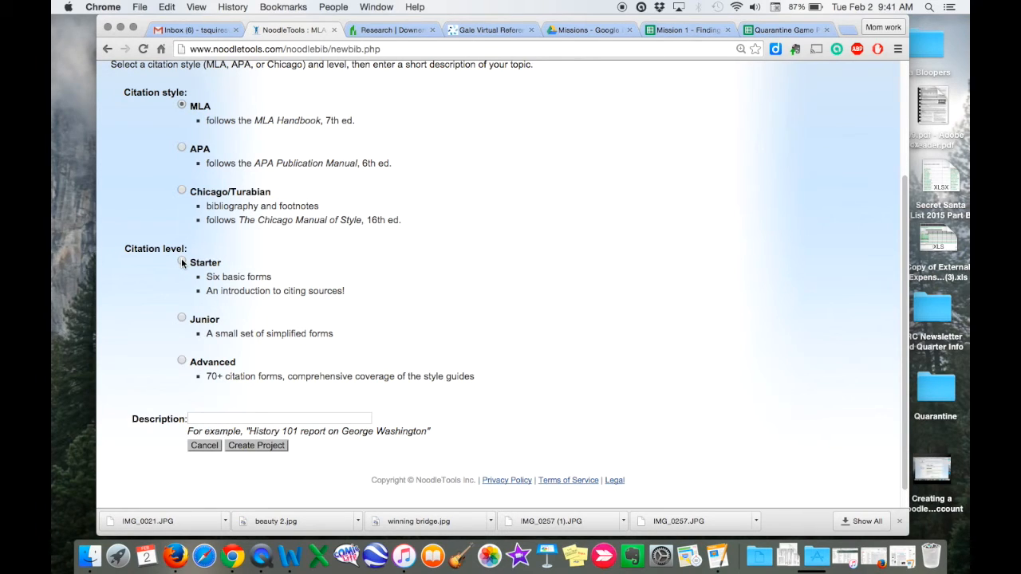
- Submit a Starter-level project described as 'Child Soldiers'
{"action": "left_click", "coordinate": [181, 262]}
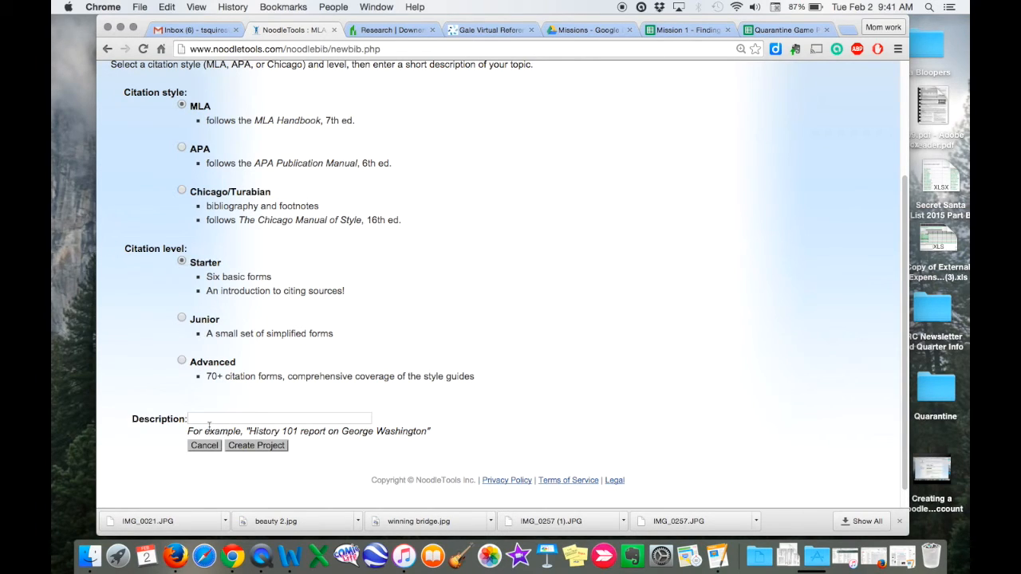
{"action": "left_click", "coordinate": [279, 418]}
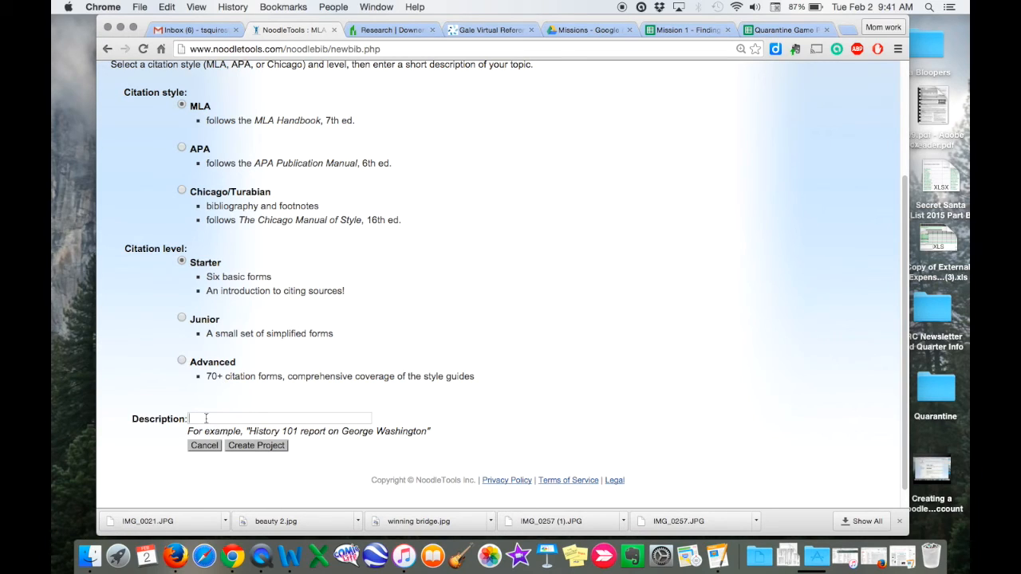
{"action": "type", "text": "Child"}
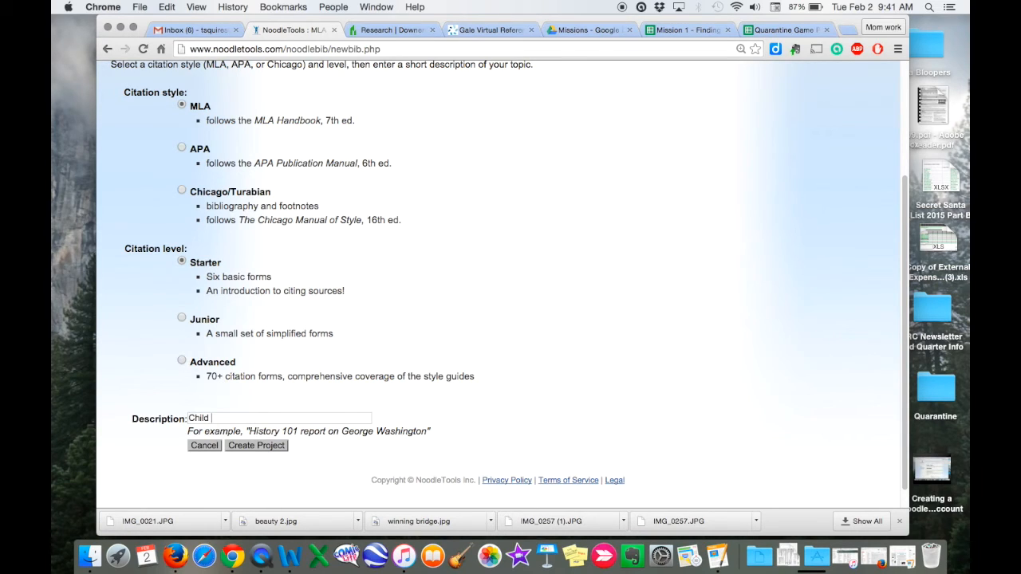
{"action": "type", "text": "Soldiers"}
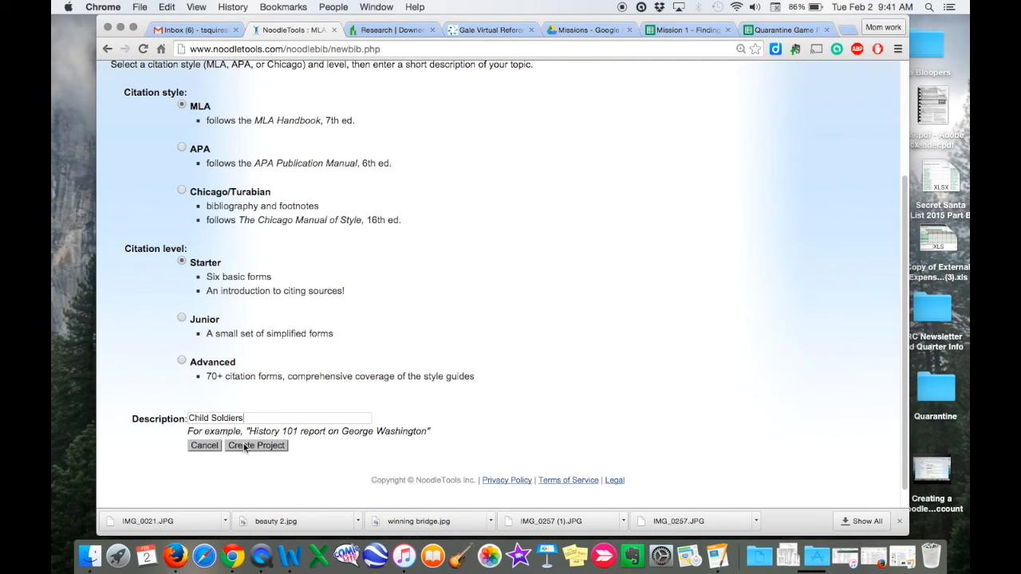
{"action": "left_click", "coordinate": [256, 445]}
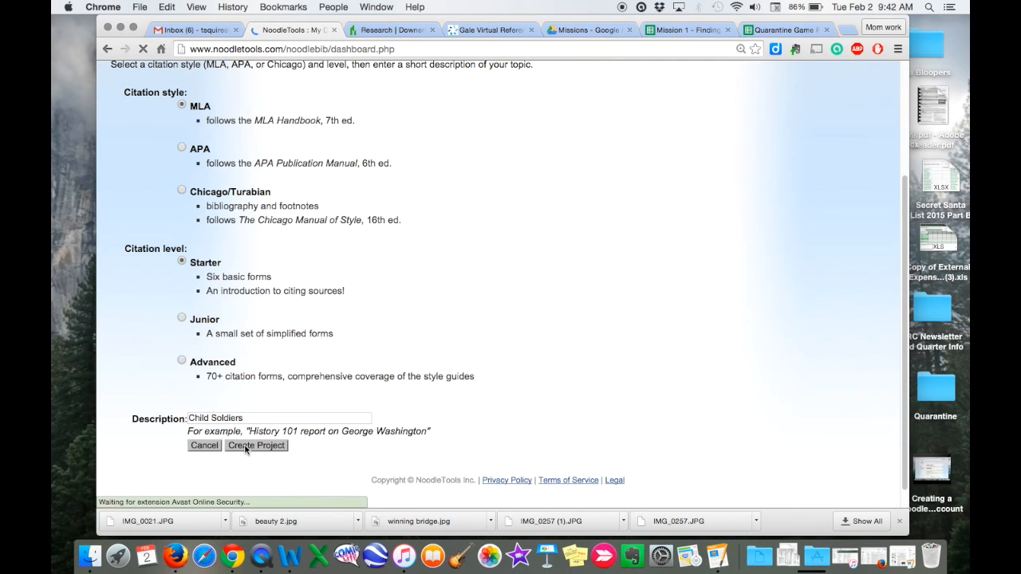
- Open the Research Question and Thesis / Main Claim fields for editing on the dashboard
{"action": "left_click", "coordinate": [256, 446]}
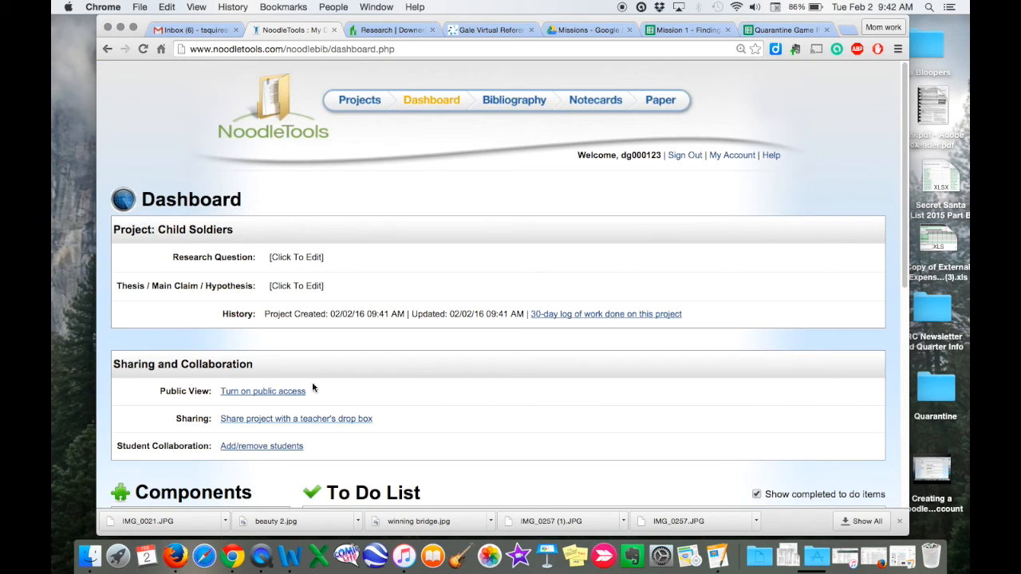
{"action": "left_click", "coordinate": [296, 257]}
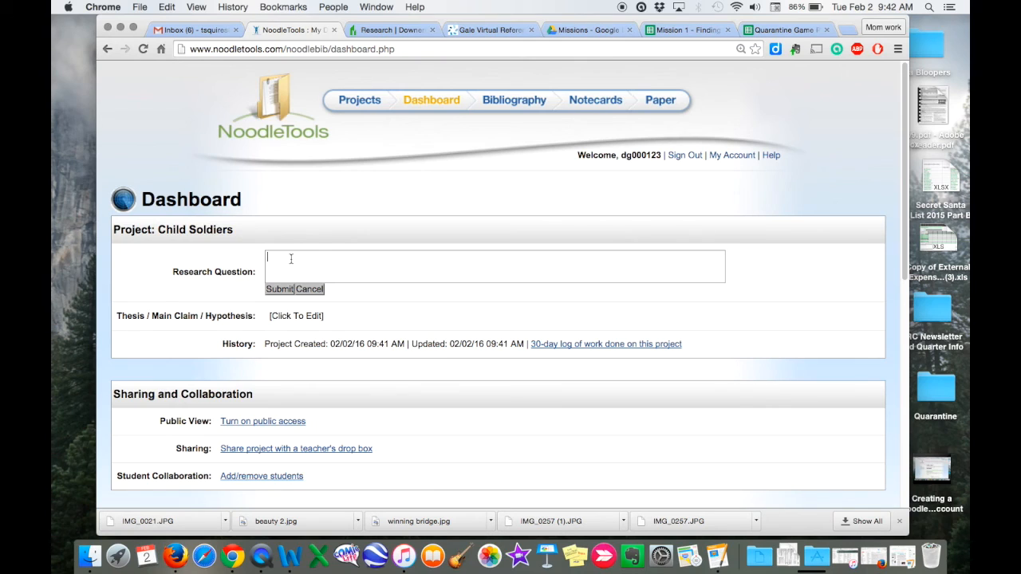
{"action": "left_click", "coordinate": [296, 316]}
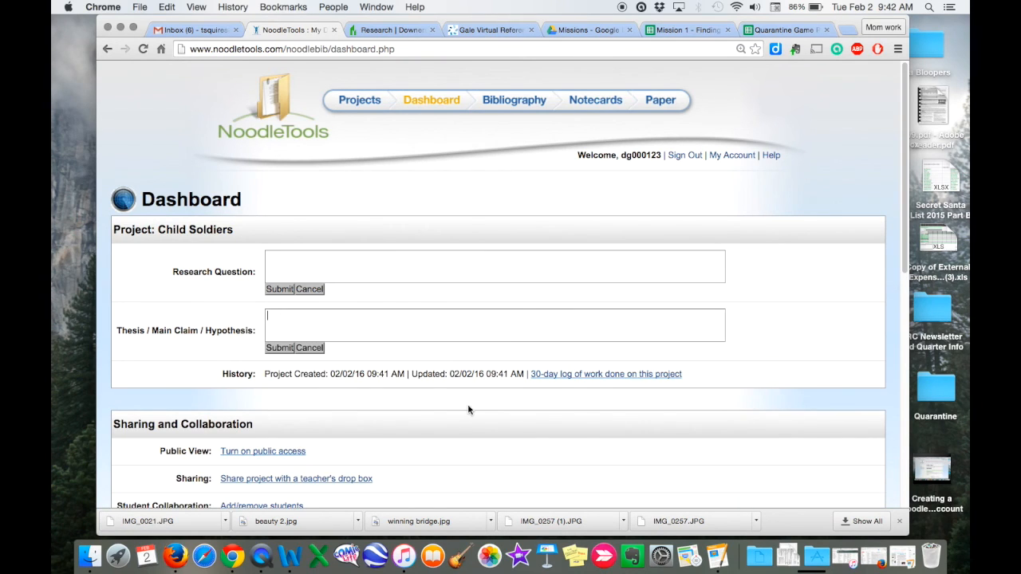
{"action": "scroll", "scroll_direction": "down", "scroll_amount": 3}
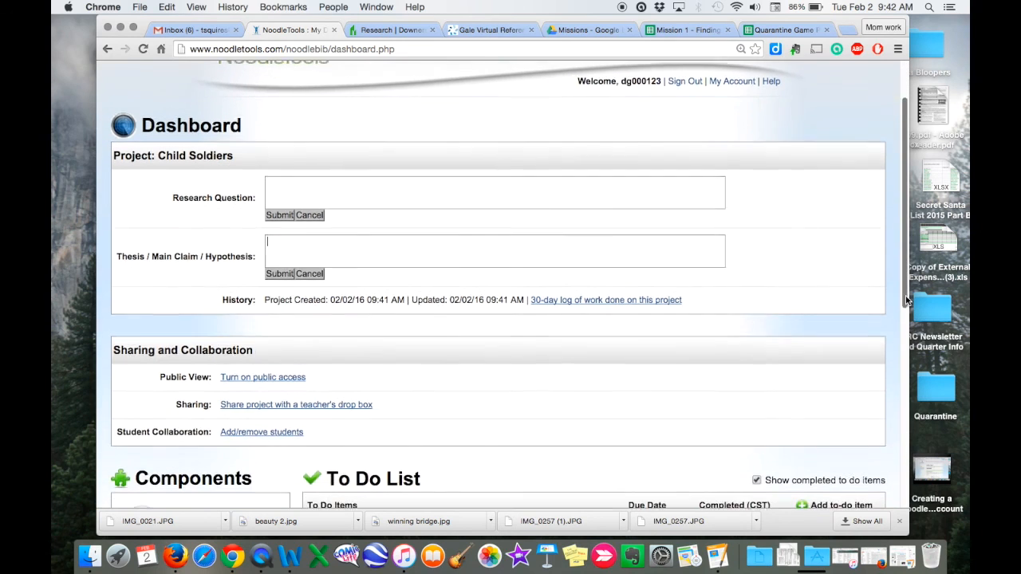
{"action": "scroll", "scroll_direction": "down", "scroll_amount": 3}
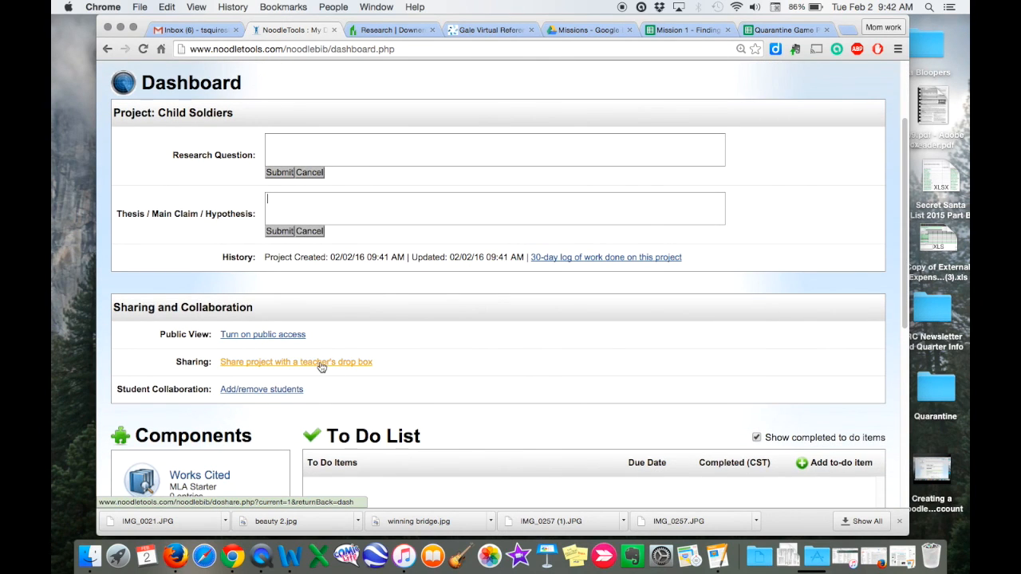
{"action": "mouse_move", "coordinate": [320, 366]}
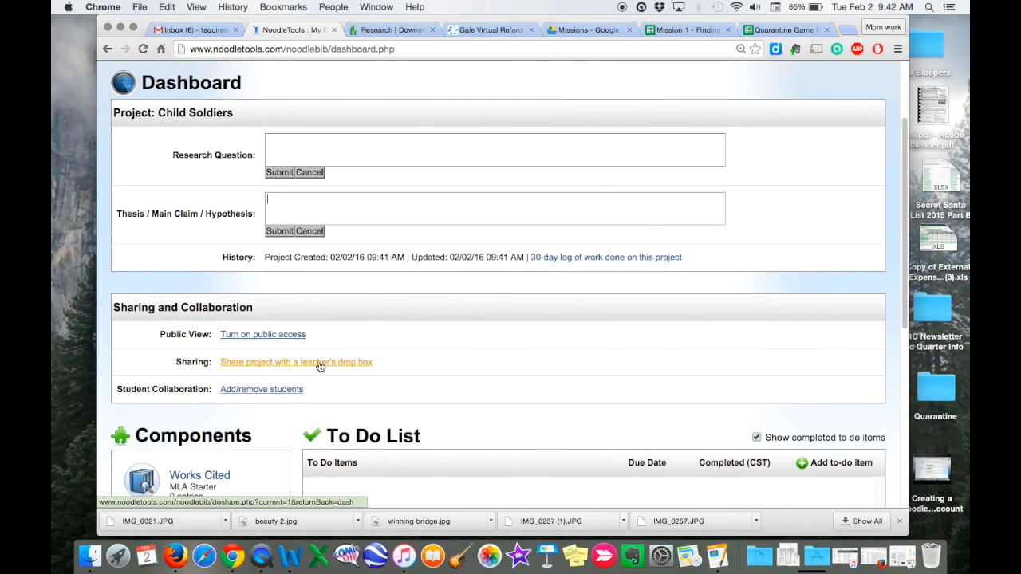
{"action": "mouse_move", "coordinate": [738, 365]}
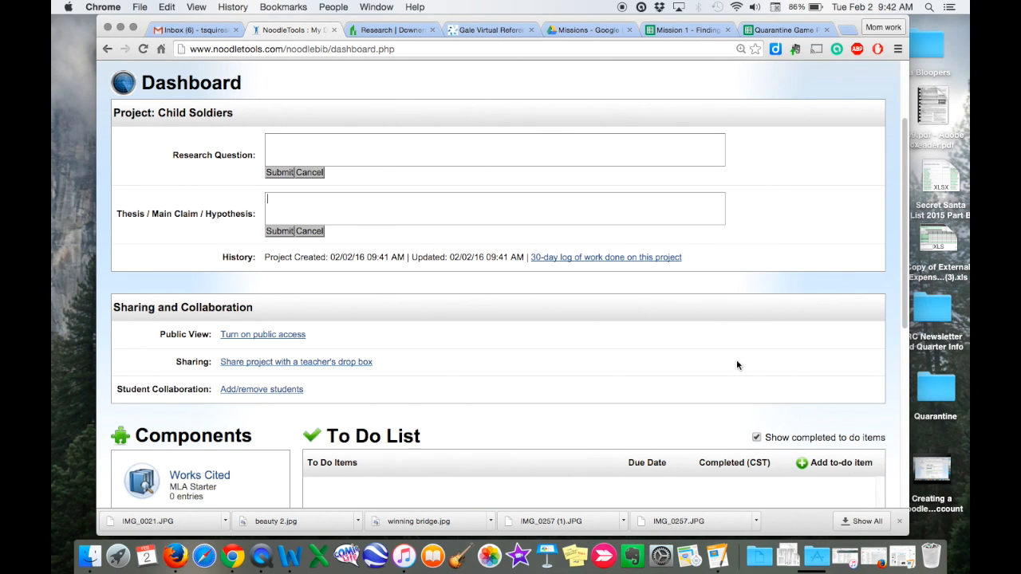
{"action": "scroll", "scroll_direction": "down", "scroll_amount": 3}
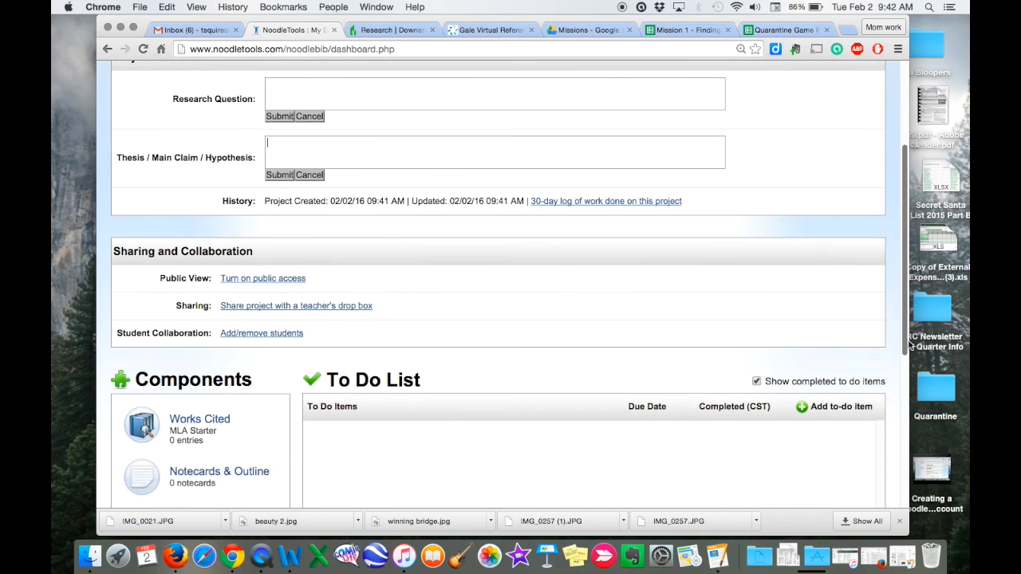